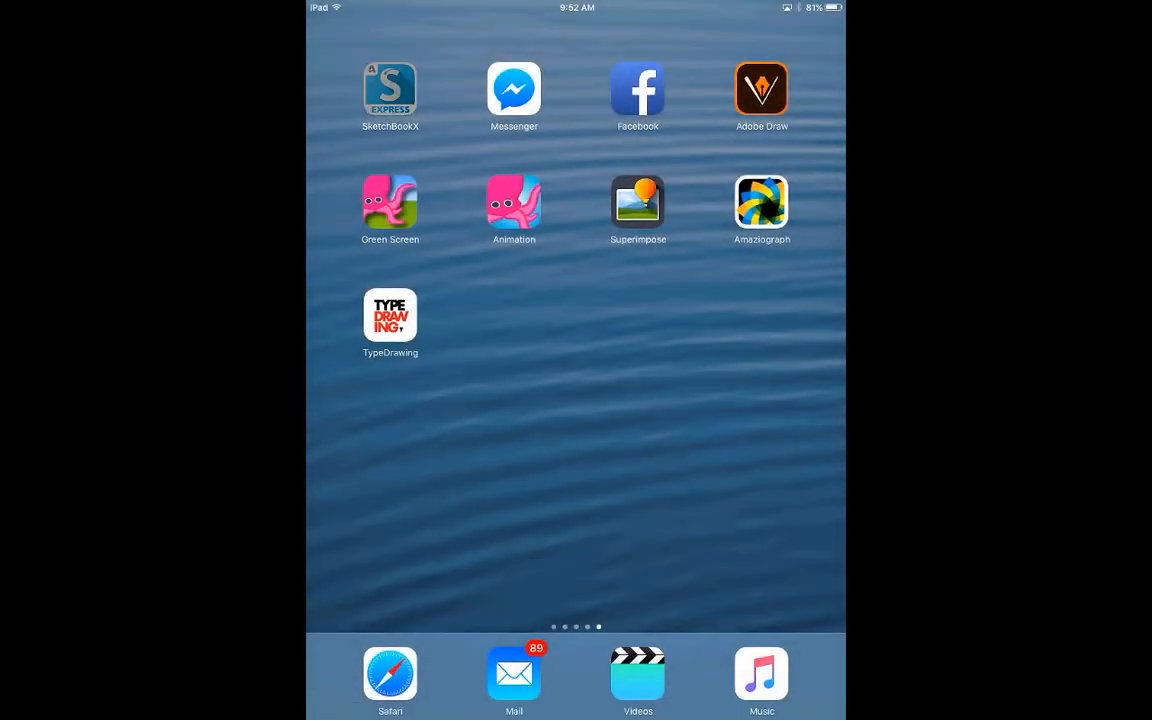
Launch SketchBook Express and start a new blank sketch from the gallery.
{"action": "left_click", "coordinate": [390, 88]}
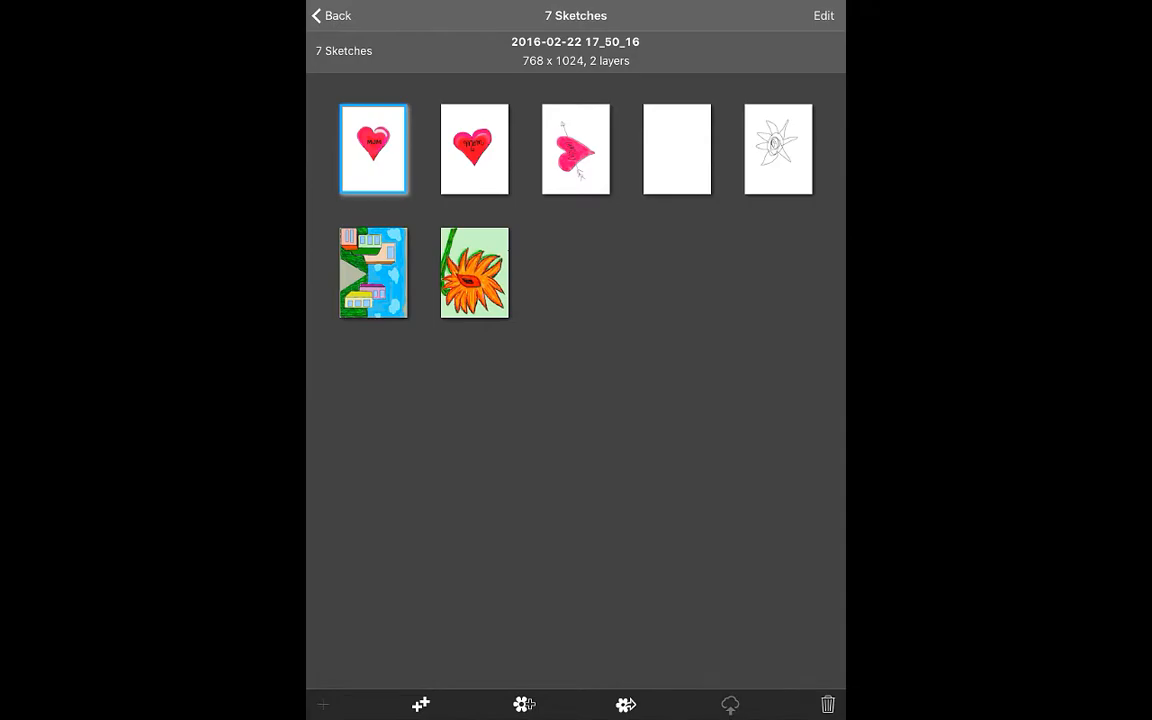
{"action": "double_click", "coordinate": [372, 150]}
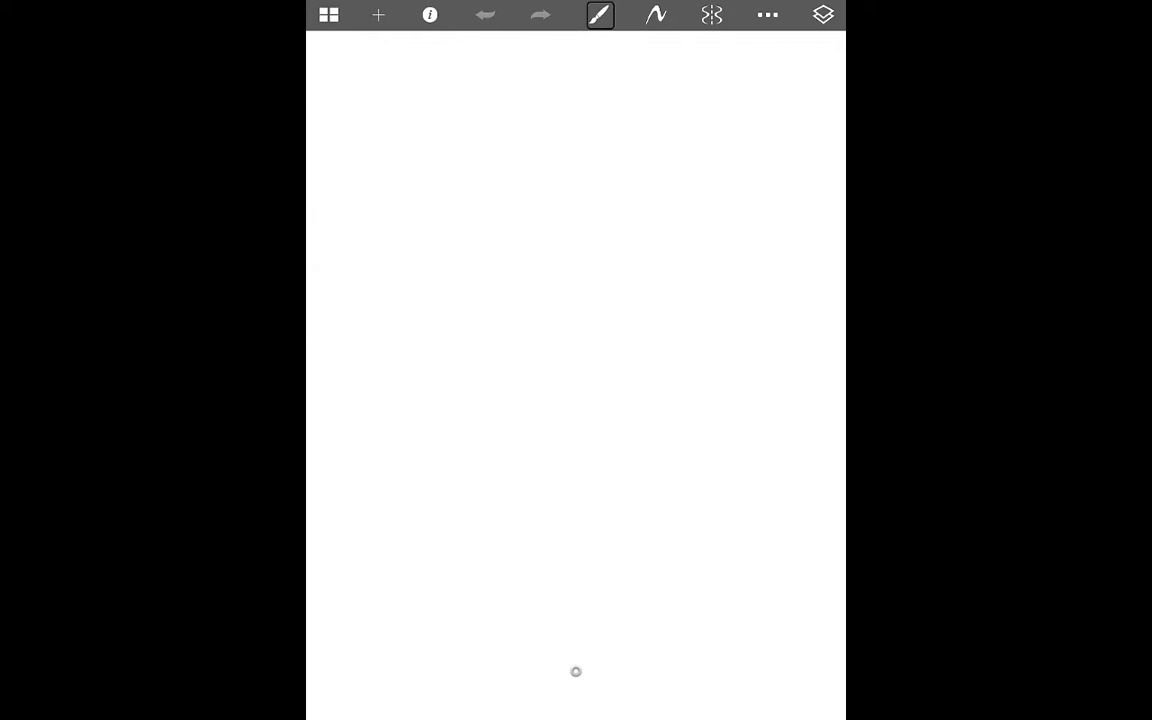
Choose a thin black pen brush in the brush palette for outlining.
{"action": "left_click", "coordinate": [600, 14]}
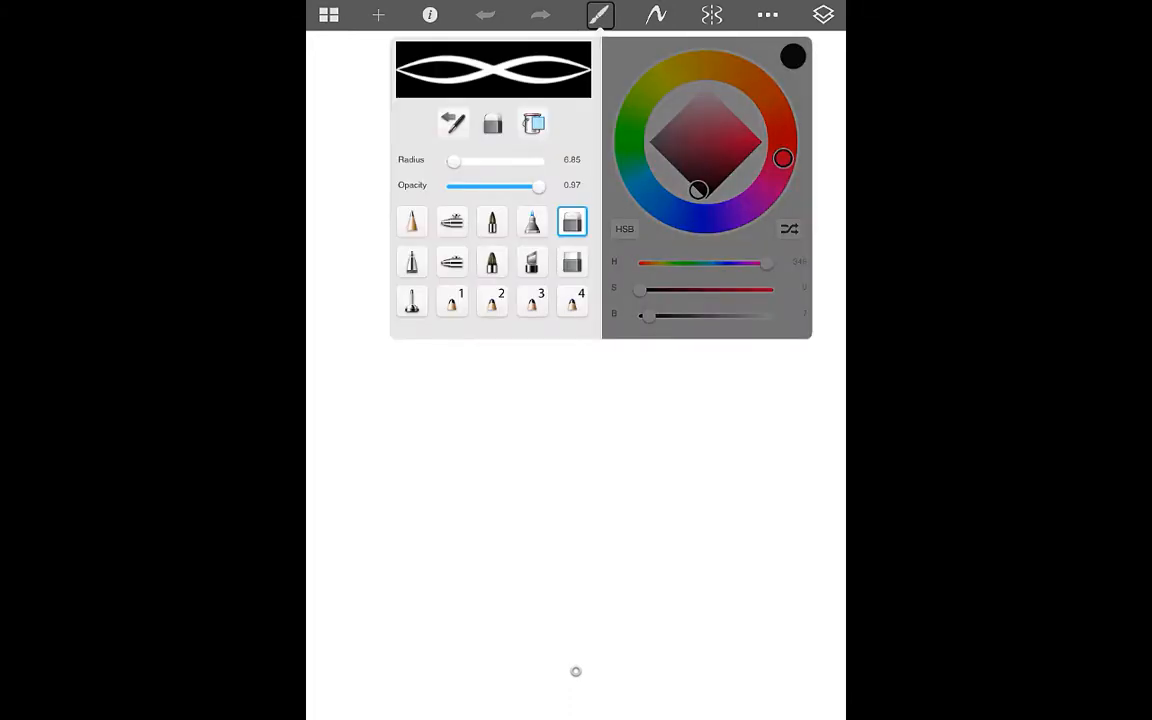
{"action": "left_click", "coordinate": [412, 220]}
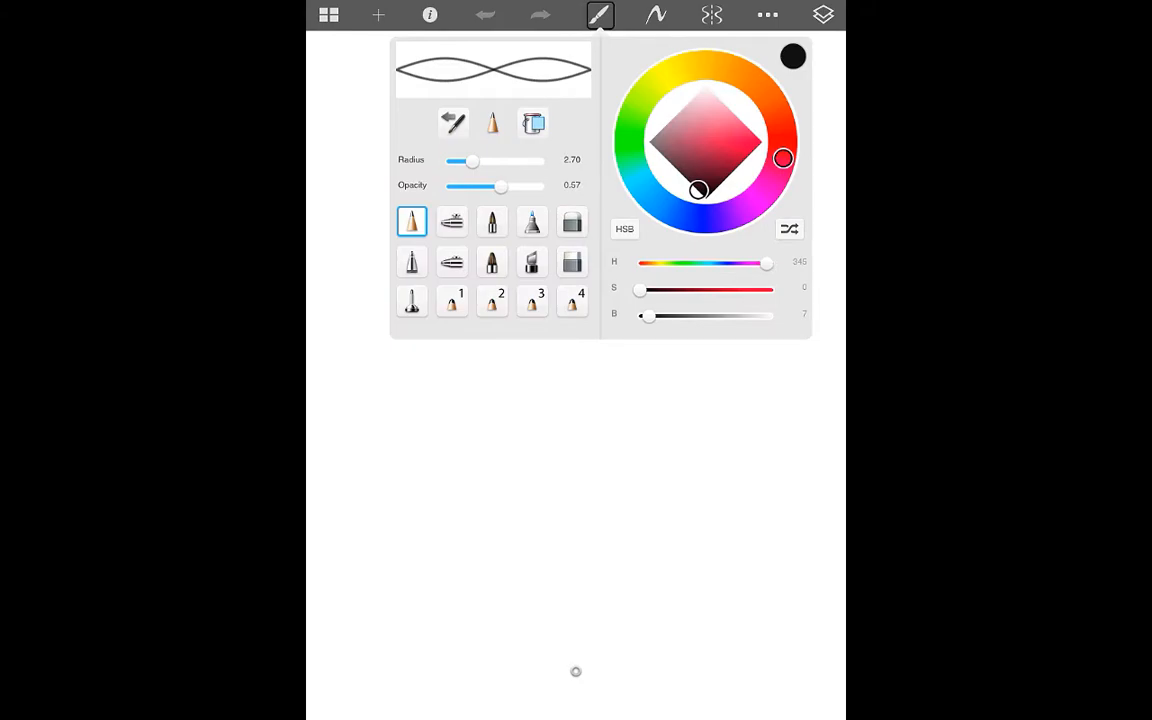
{"action": "left_click", "coordinate": [600, 14]}
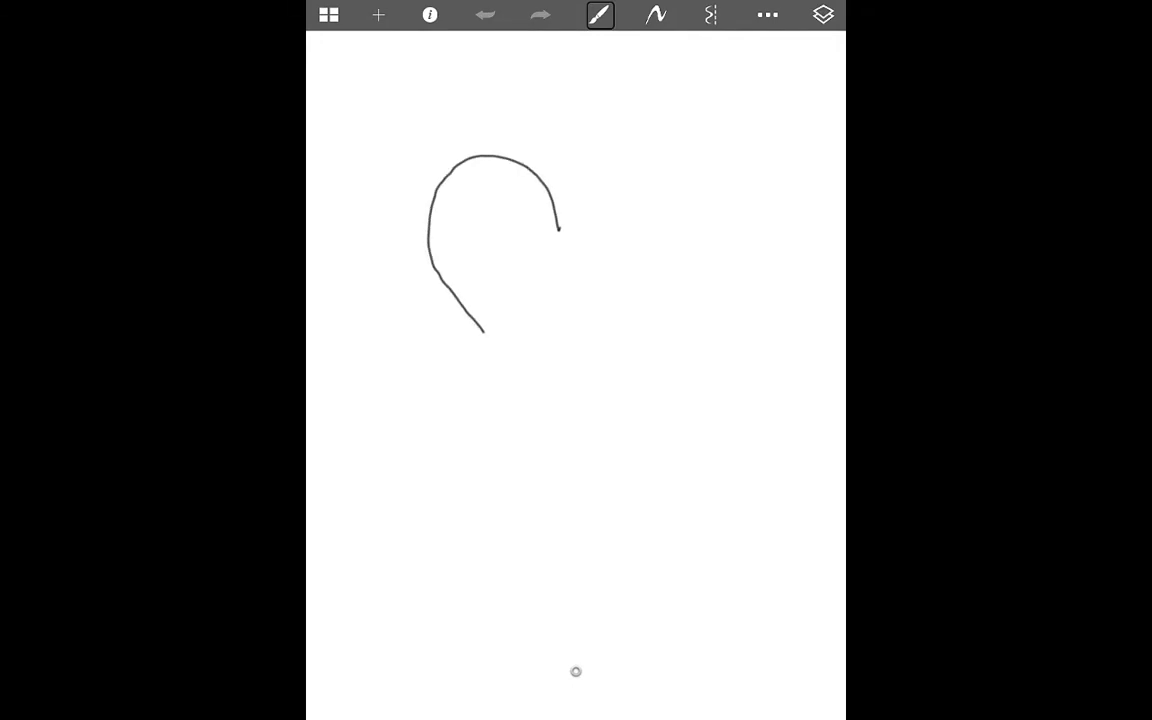
Draw the heart's two top curves and its sides down to the point.
{"action": "left_click_drag", "start_coordinate": [480, 330], "coordinate": [544, 450]}
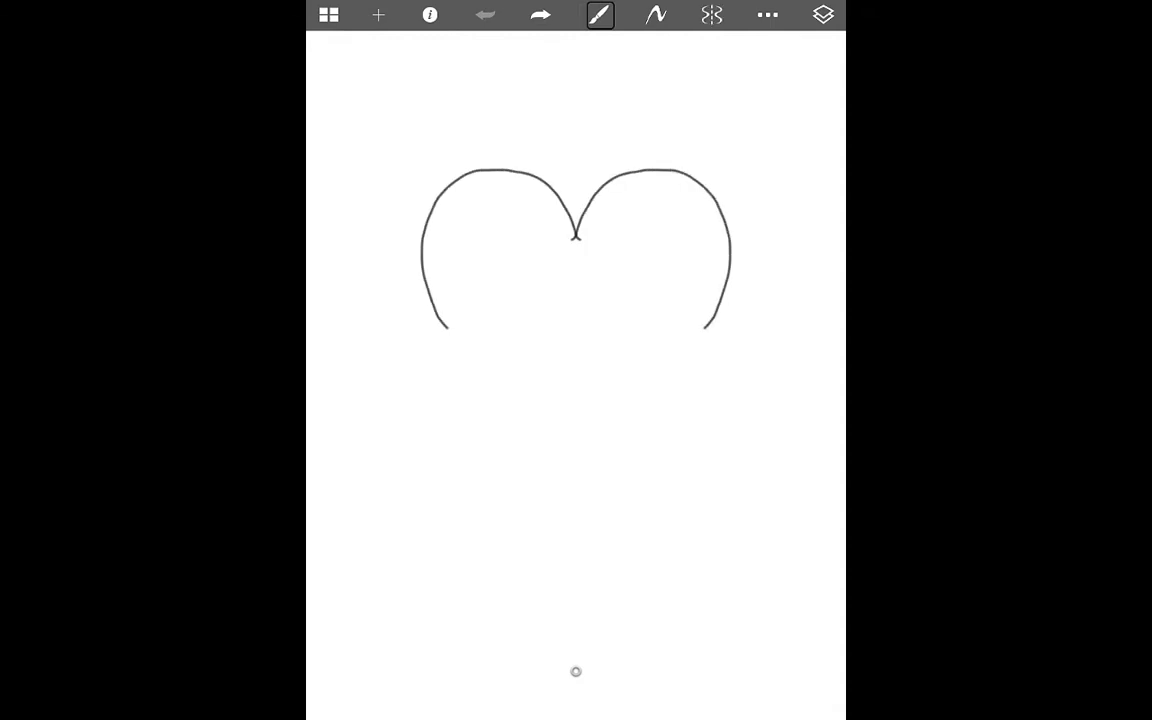
{"action": "left_click_drag", "start_coordinate": [440, 324], "coordinate": [576, 476]}
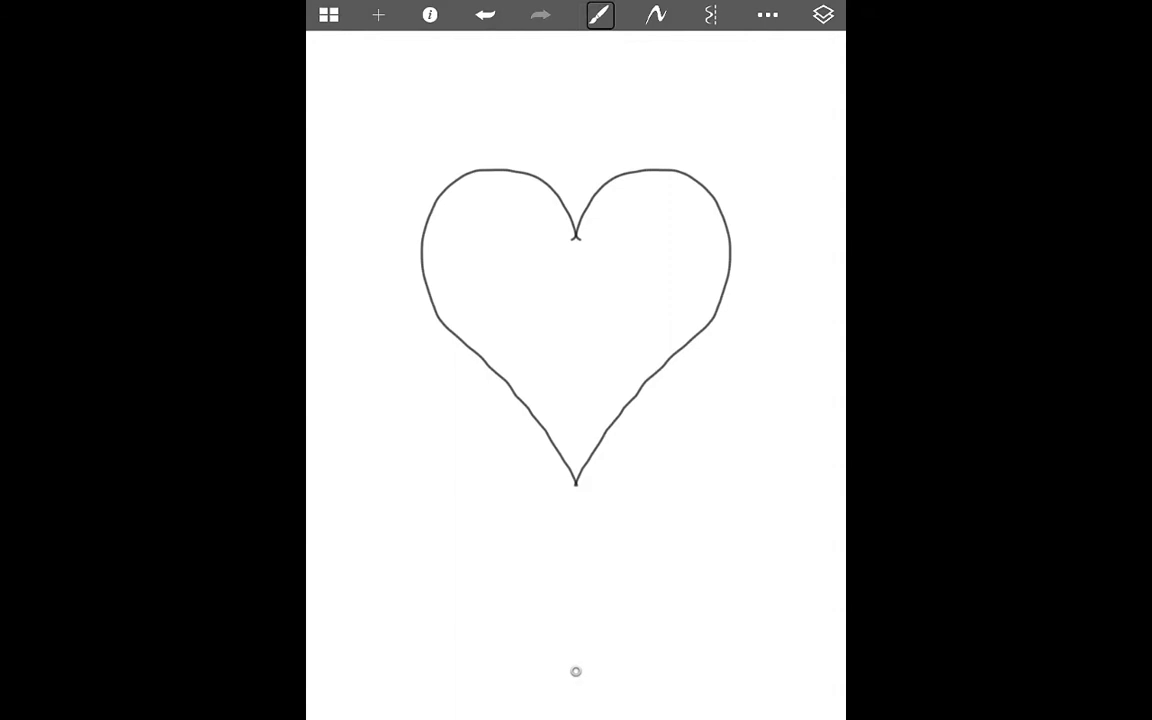
{"action": "left_click", "coordinate": [822, 14]}
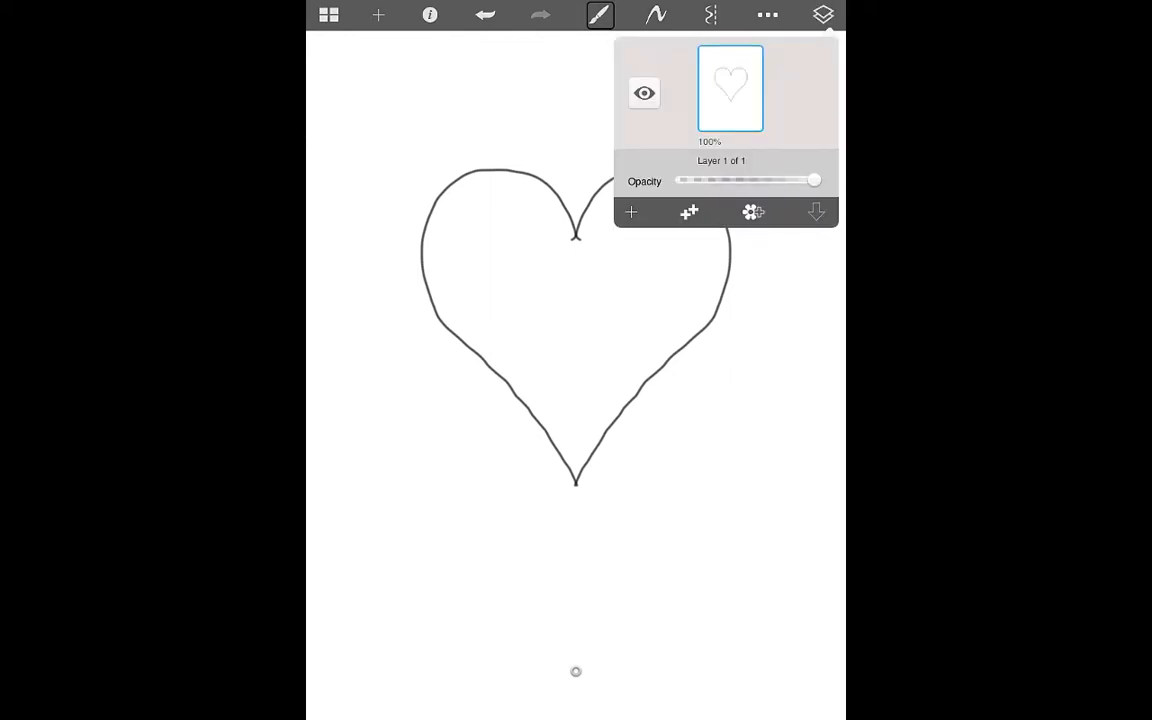
Add a second empty layer above the outline layer for colouring.
{"action": "left_click", "coordinate": [632, 212]}
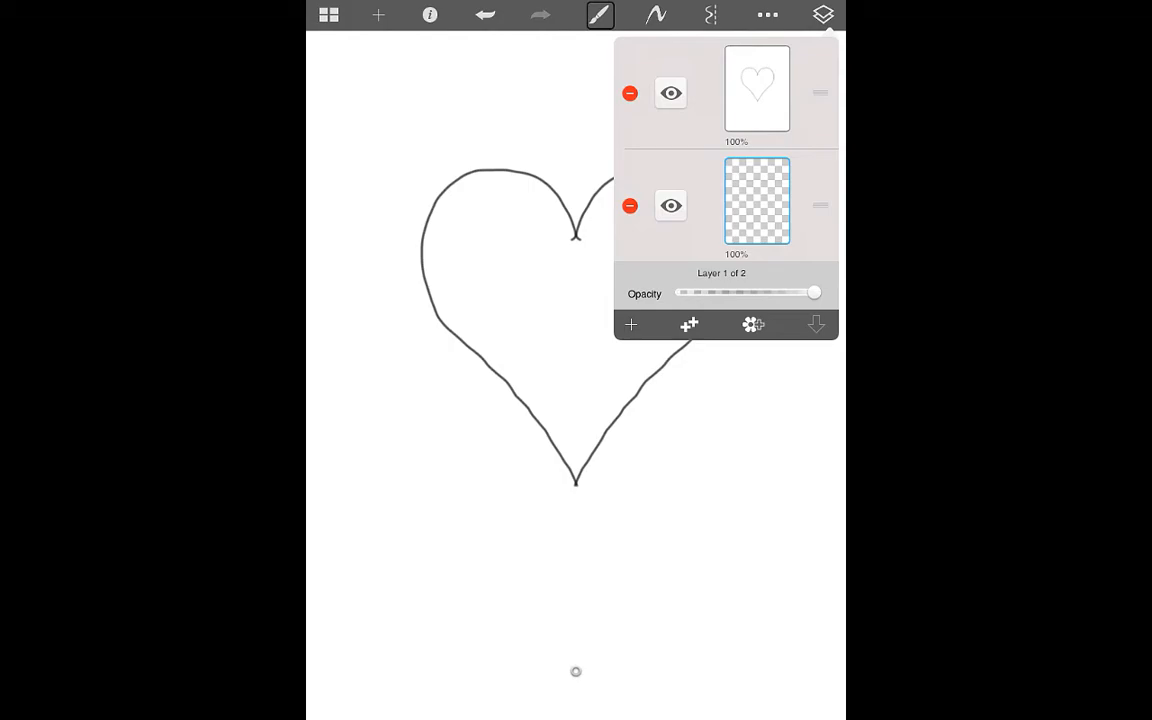
{"action": "left_click", "coordinate": [822, 14]}
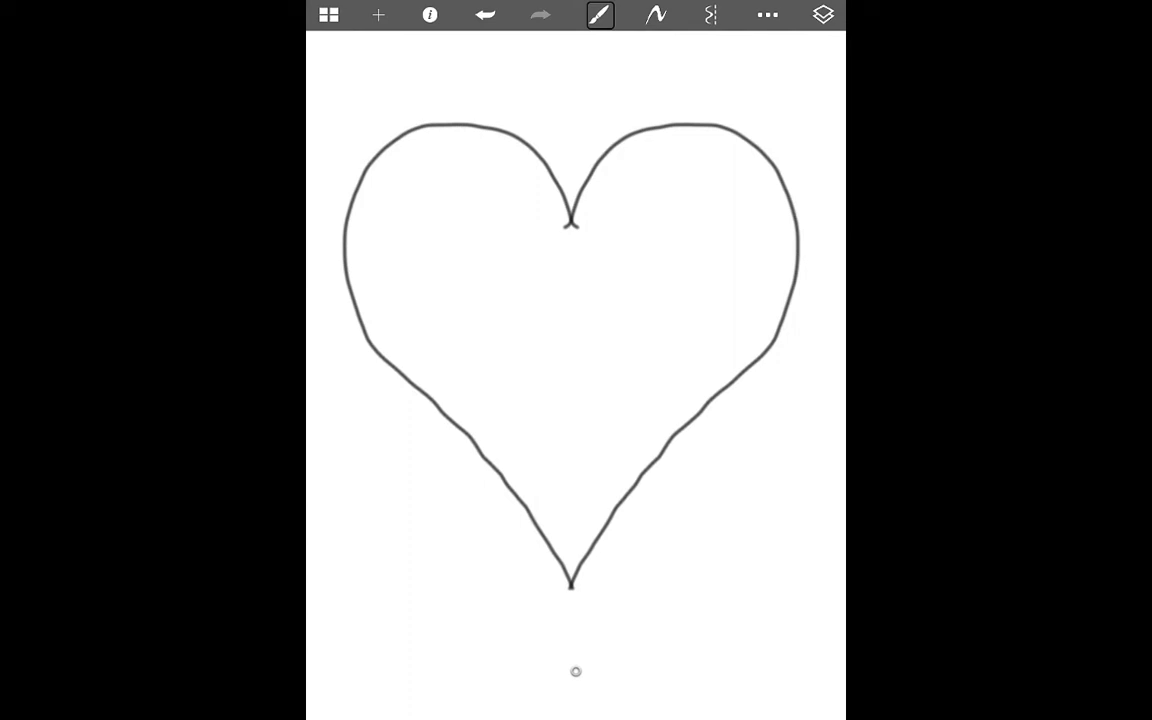
Set a pink-red brush colour with radius 6.67 and full 1.00 opacity.
{"action": "left_click", "coordinate": [600, 14]}
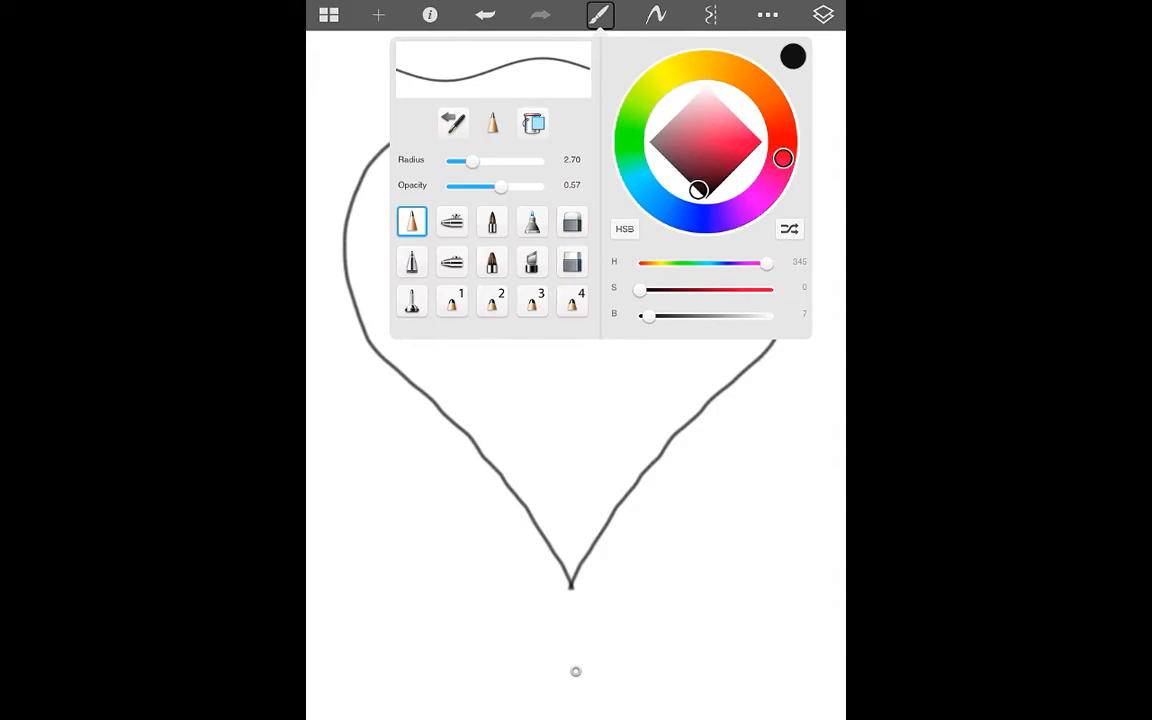
{"action": "left_click", "coordinate": [724, 130]}
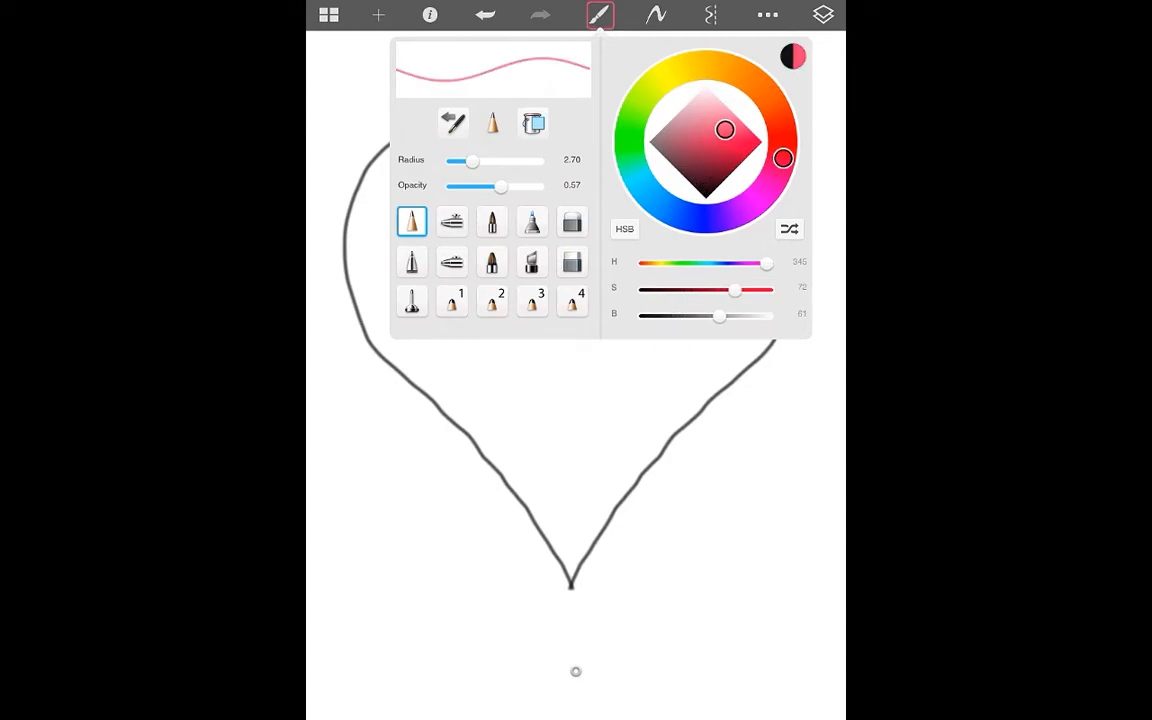
{"action": "left_click_drag", "start_coordinate": [724, 130], "coordinate": [738, 140]}
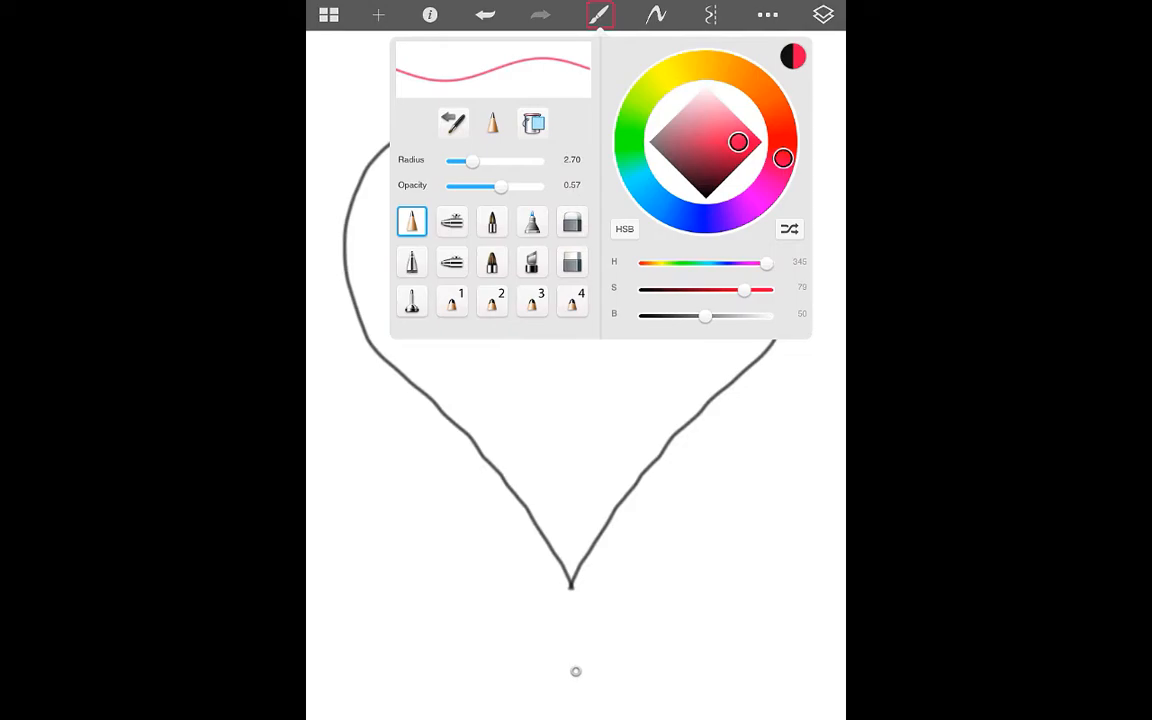
{"action": "left_click_drag", "start_coordinate": [472, 160], "coordinate": [532, 160]}
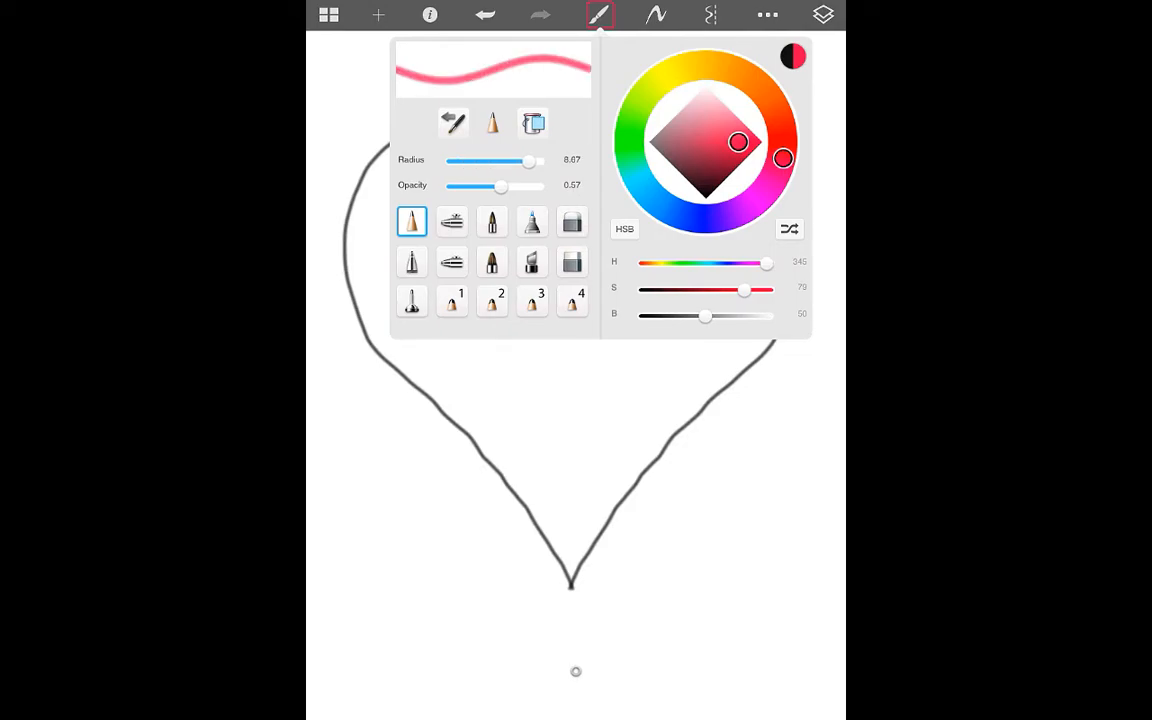
{"action": "left_click_drag", "start_coordinate": [500, 186], "coordinate": [452, 186]}
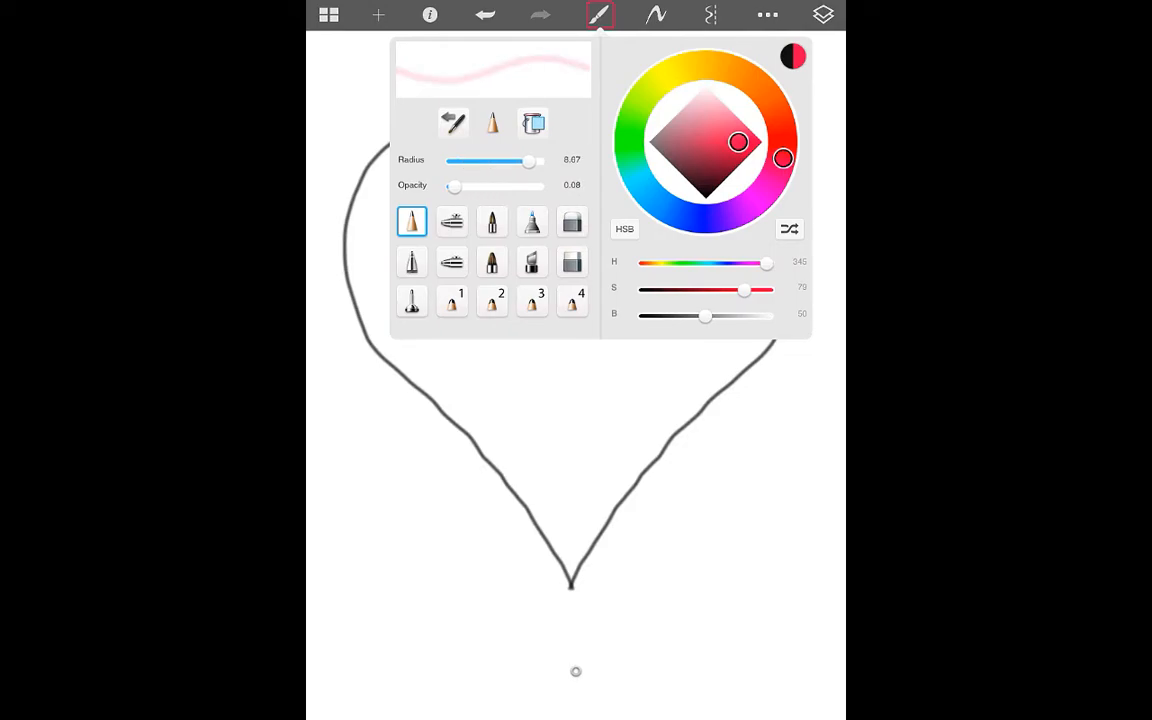
{"action": "left_click_drag", "start_coordinate": [454, 186], "coordinate": [542, 186]}
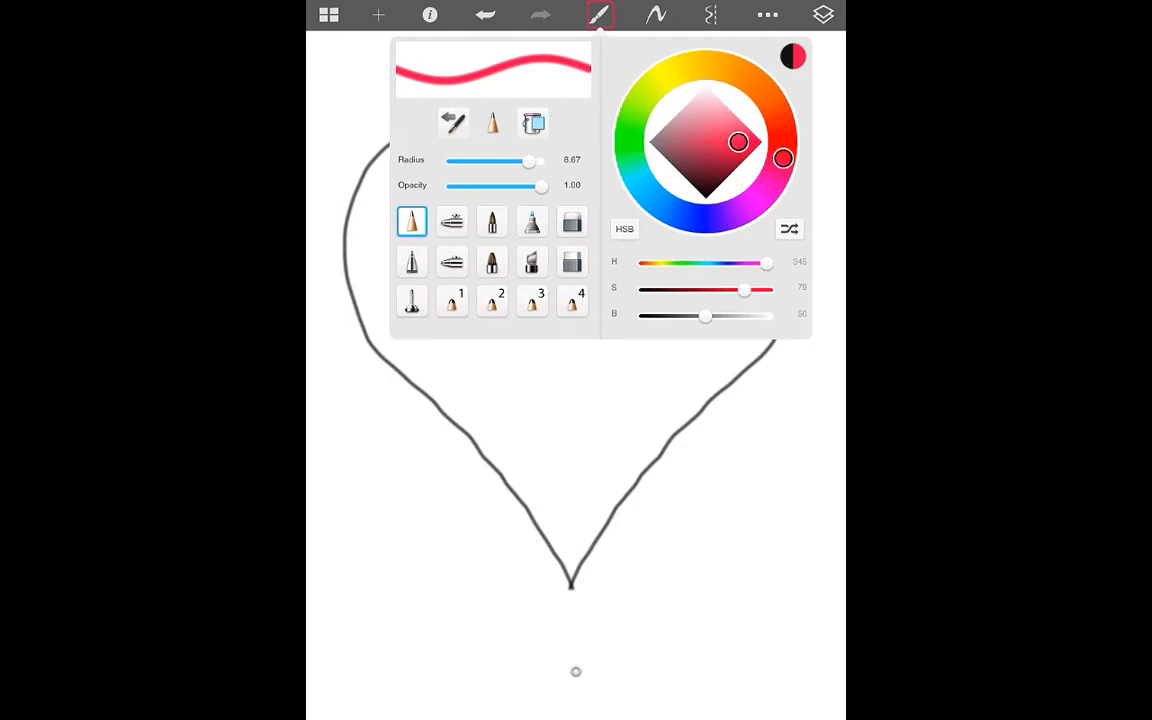
{"action": "left_click", "coordinate": [452, 220]}
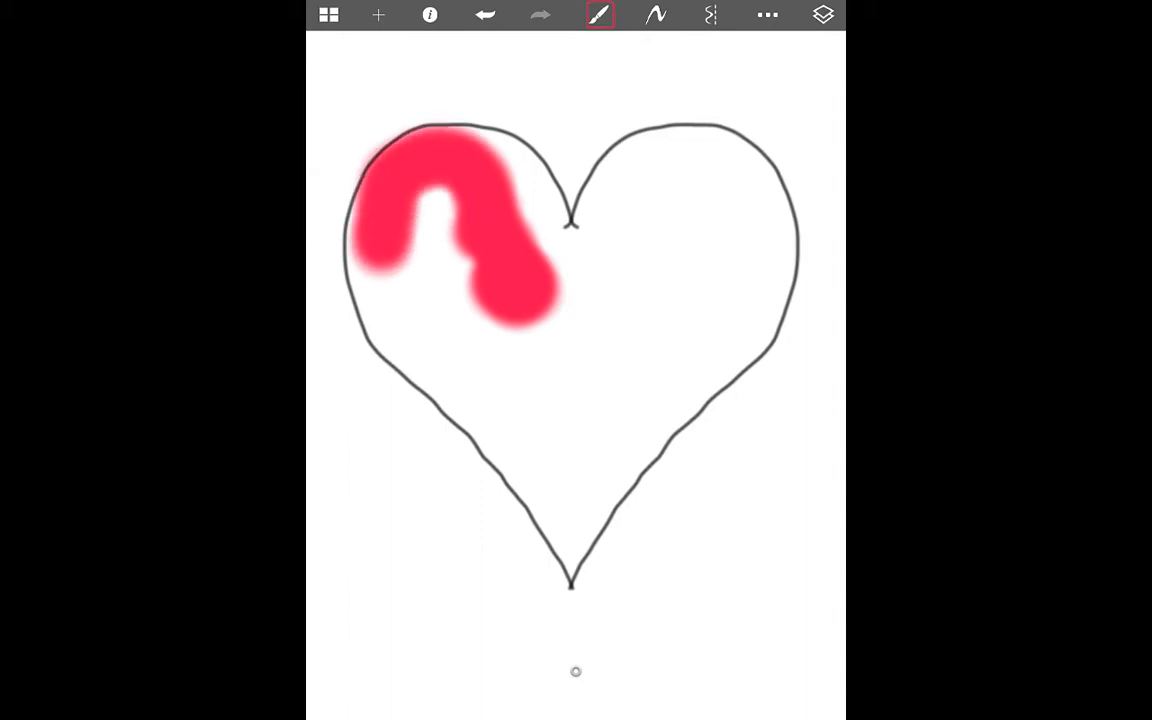
Paint soft pink-red strokes across the heart until its inside is filled.
{"action": "left_click_drag", "start_coordinate": [450, 300], "coordinate": [680, 160]}
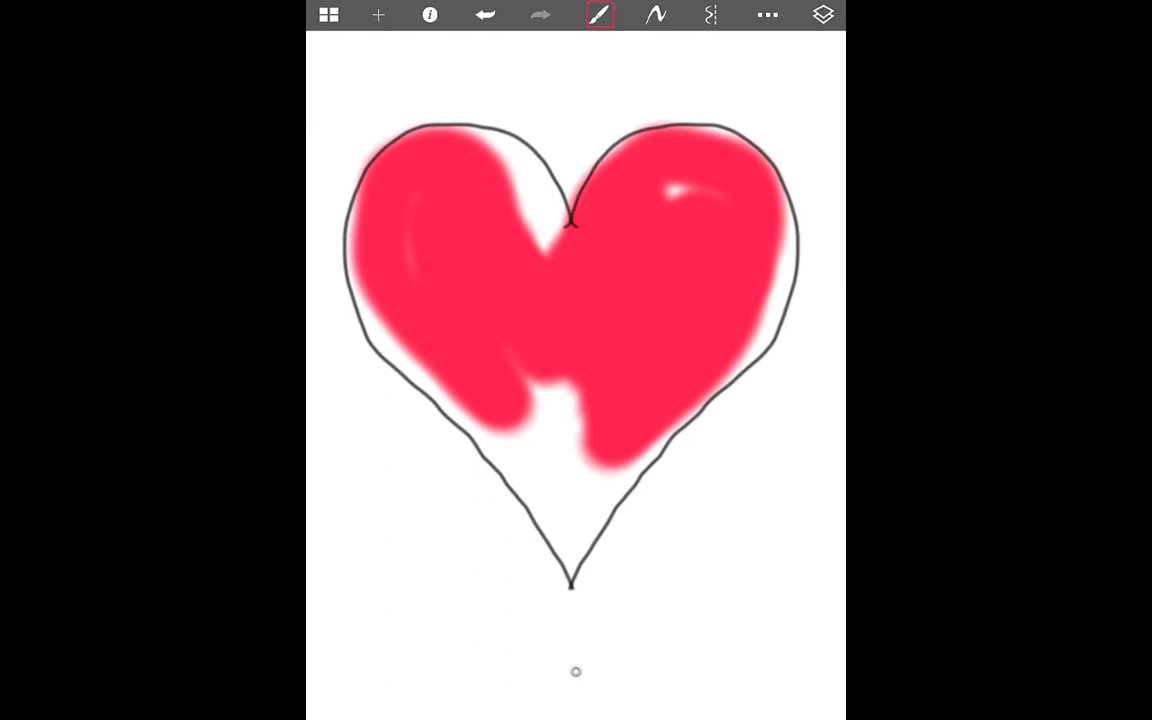
{"action": "left_click_drag", "start_coordinate": [440, 130], "coordinate": [560, 530]}
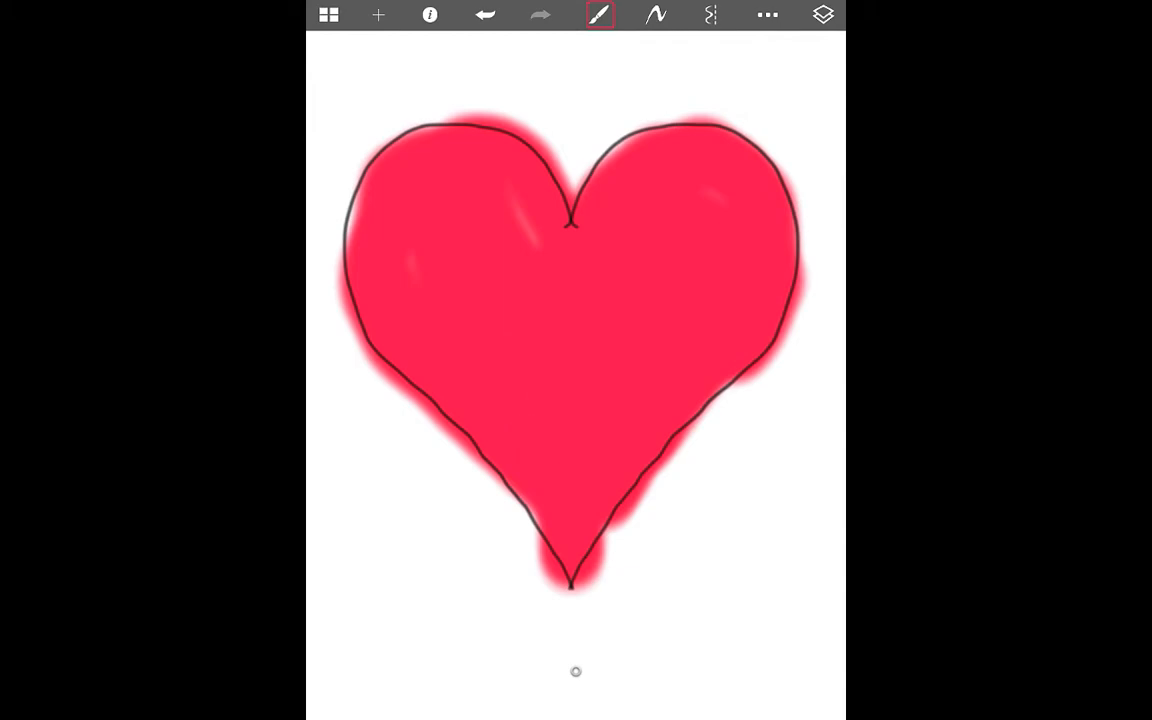
{"action": "left_click", "coordinate": [600, 14]}
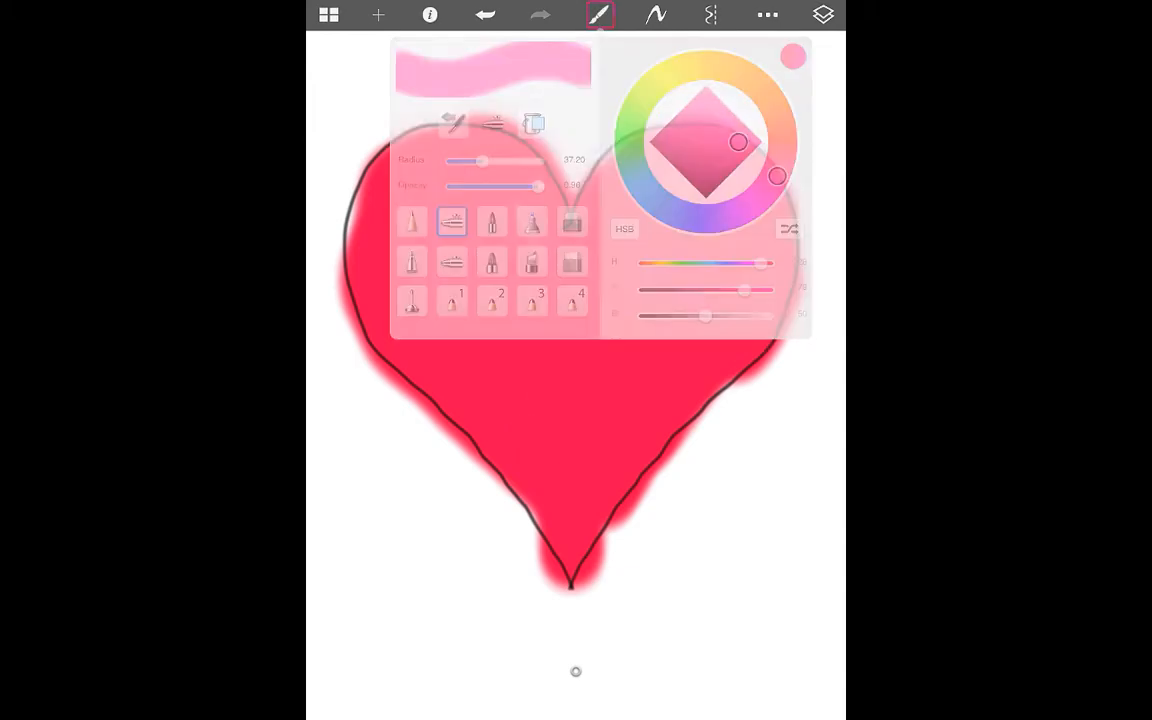
Switch to pale pink and airbrush highlight strokes on the heart's right lobe.
{"action": "left_click", "coordinate": [600, 14]}
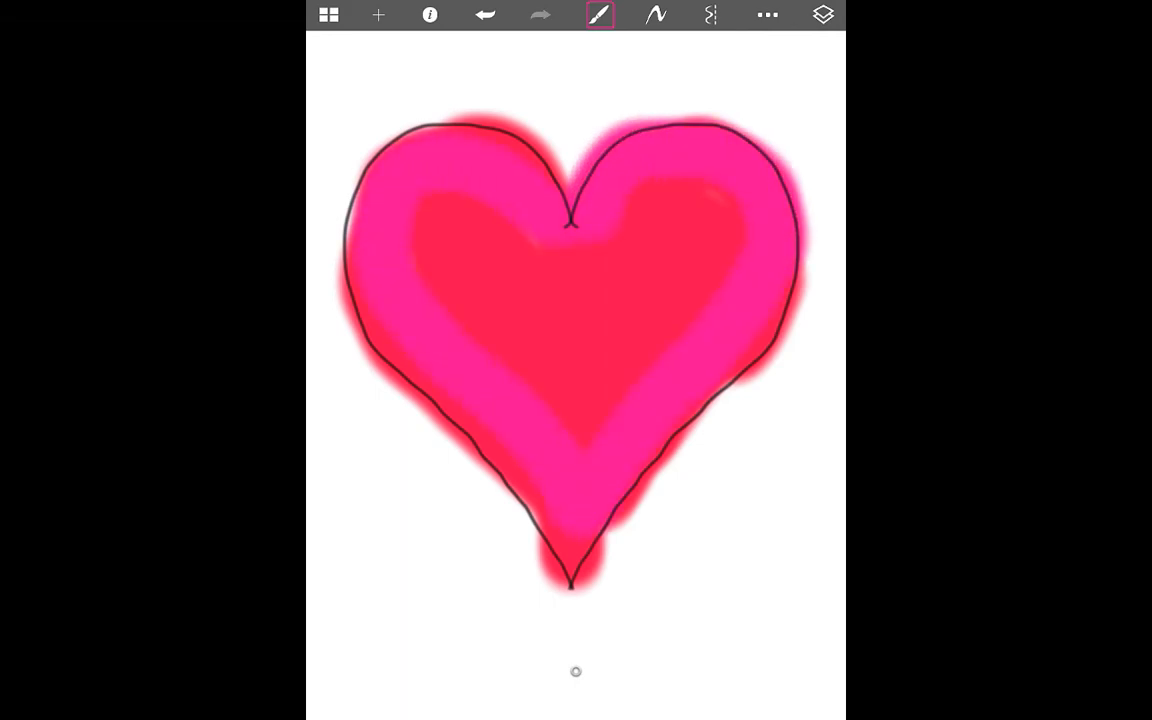
{"action": "left_click", "coordinate": [600, 14]}
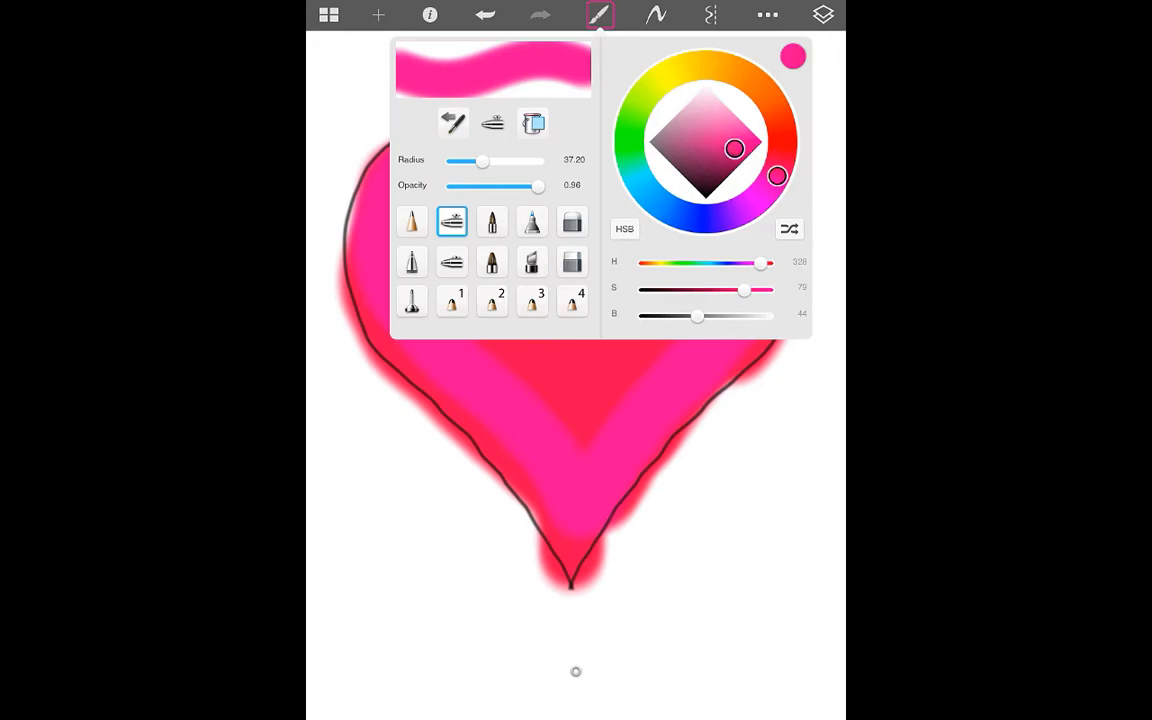
{"action": "left_click", "coordinate": [600, 14]}
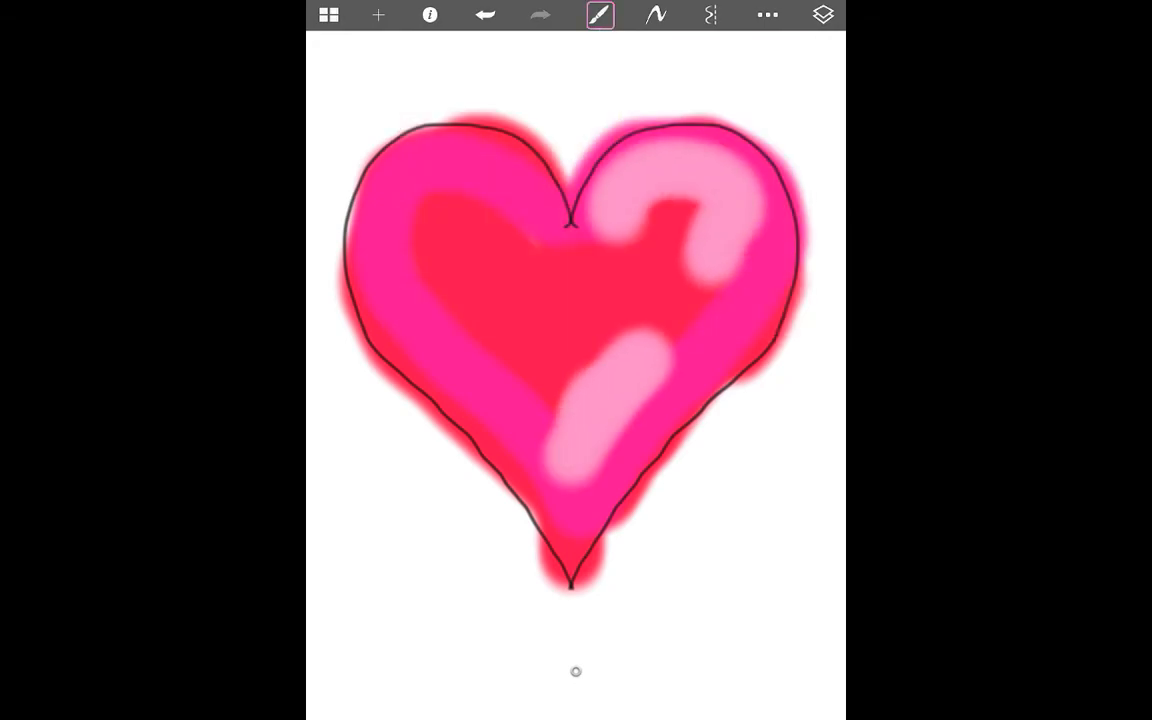
Shift the painting colour back to red in the colour picker.
{"action": "left_click", "coordinate": [600, 14]}
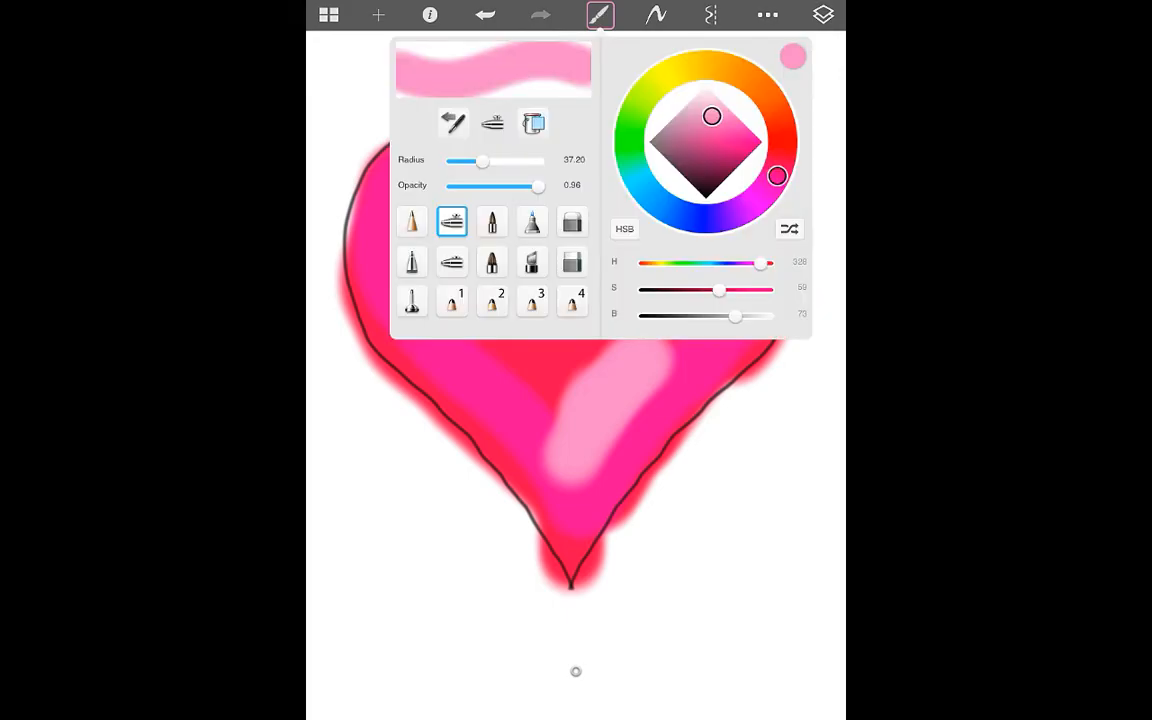
{"action": "left_click", "coordinate": [724, 136]}
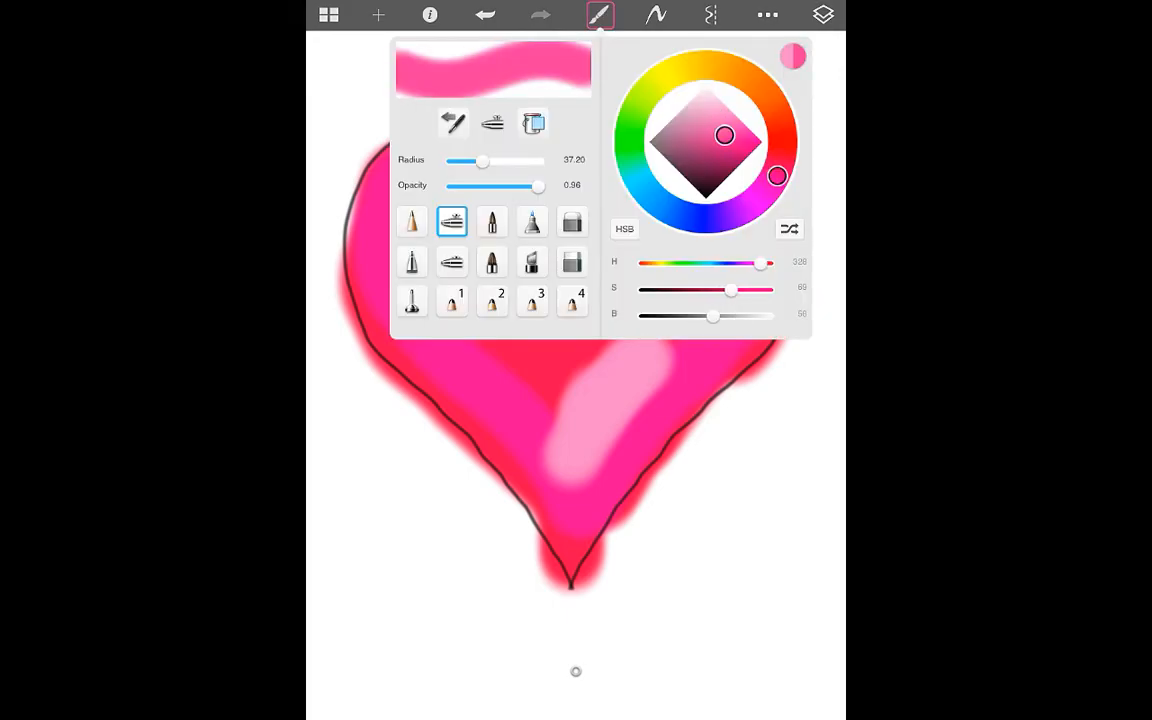
{"action": "left_click_drag", "start_coordinate": [724, 136], "coordinate": [744, 140]}
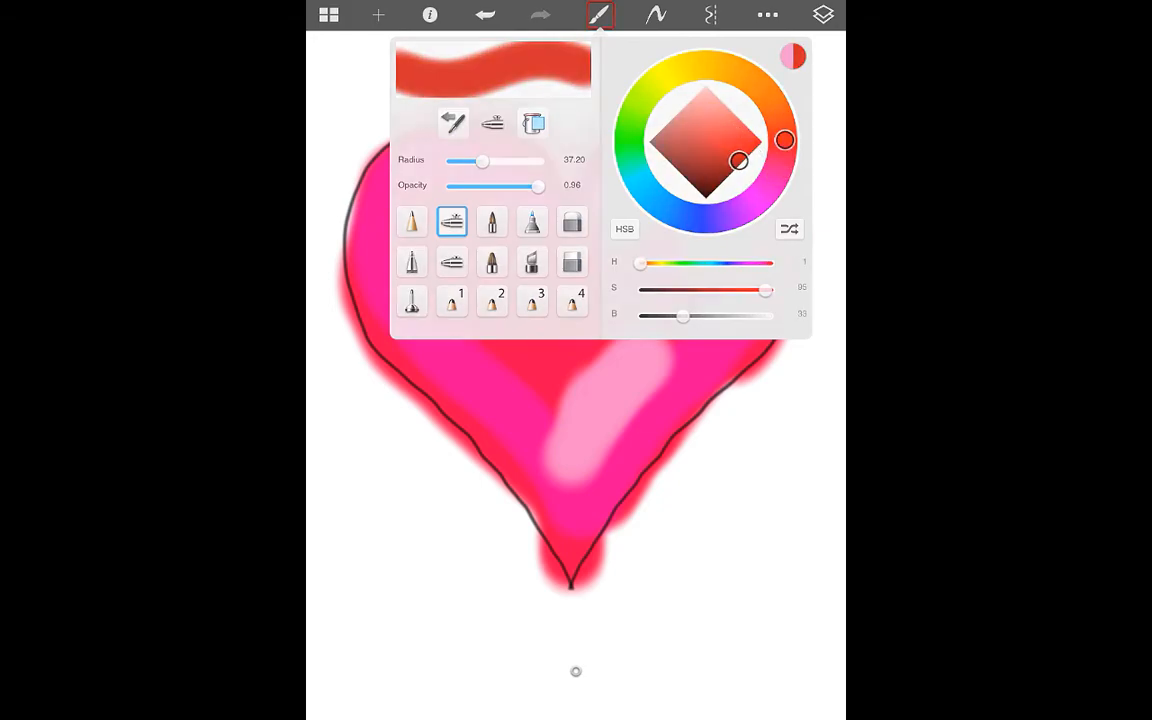
Airbrush the heart solid red, keeping the pale pink shine on the right lobe.
{"action": "left_click", "coordinate": [600, 14]}
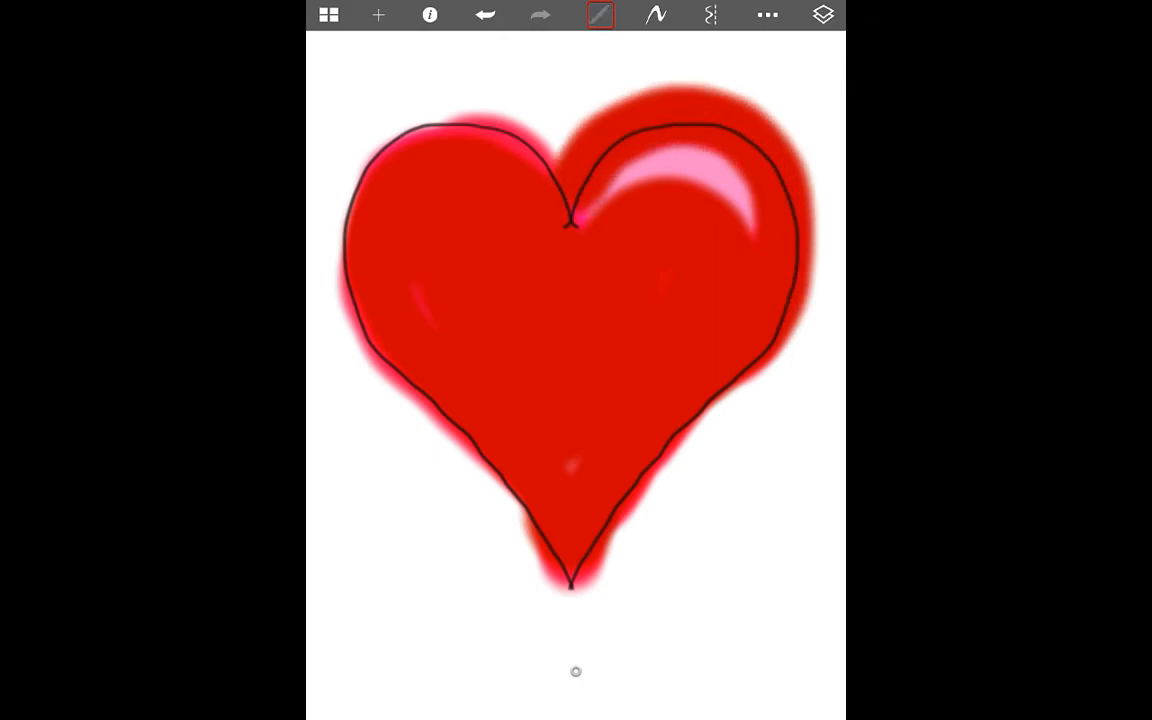
{"action": "left_click", "coordinate": [600, 14]}
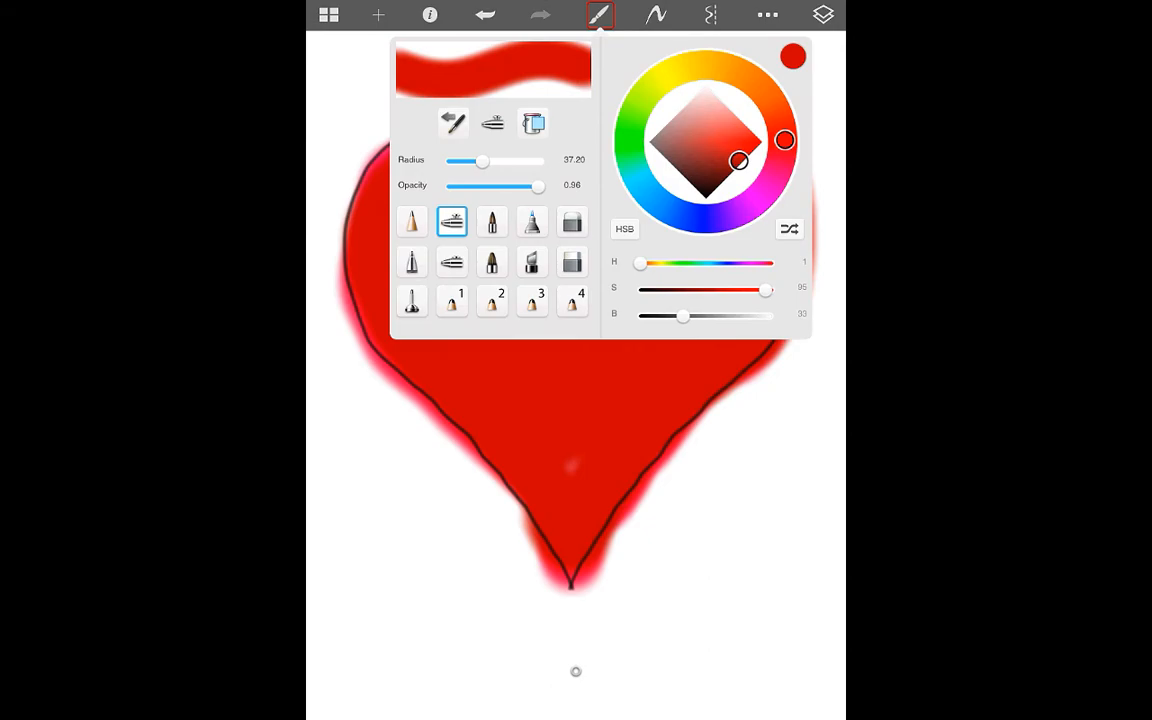
Retrace the heart's black outline with a fine pen along the red fill's edge.
{"action": "left_click", "coordinate": [572, 220]}
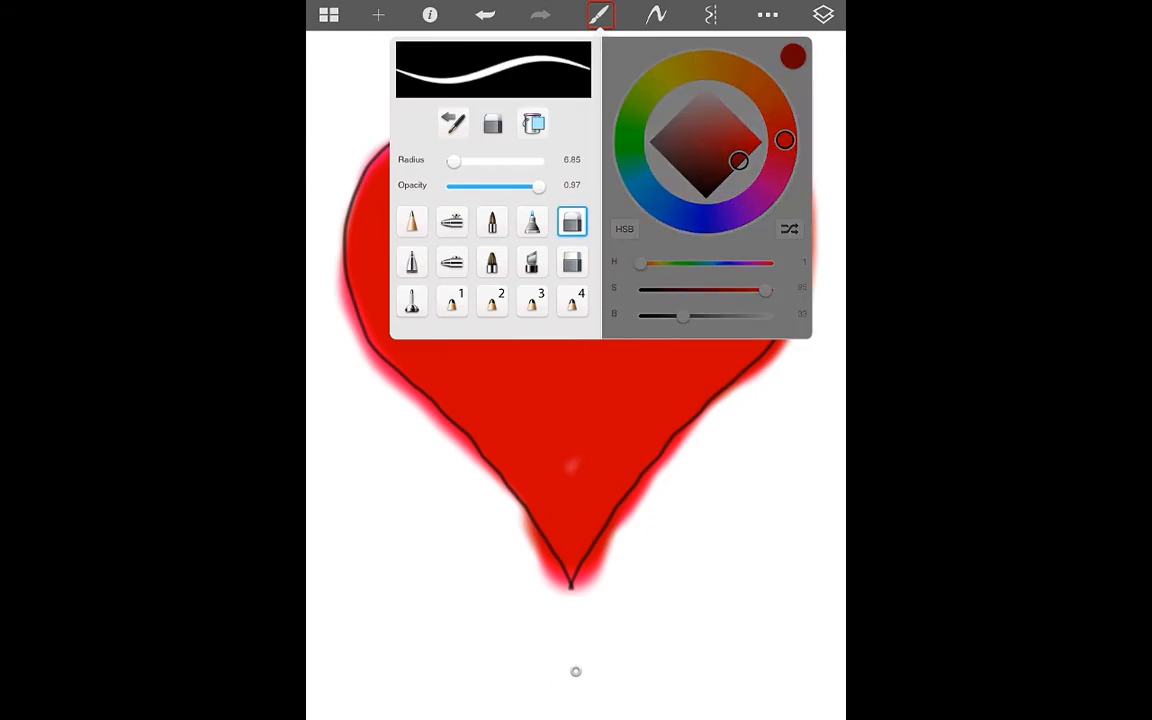
{"action": "left_click", "coordinate": [600, 14]}
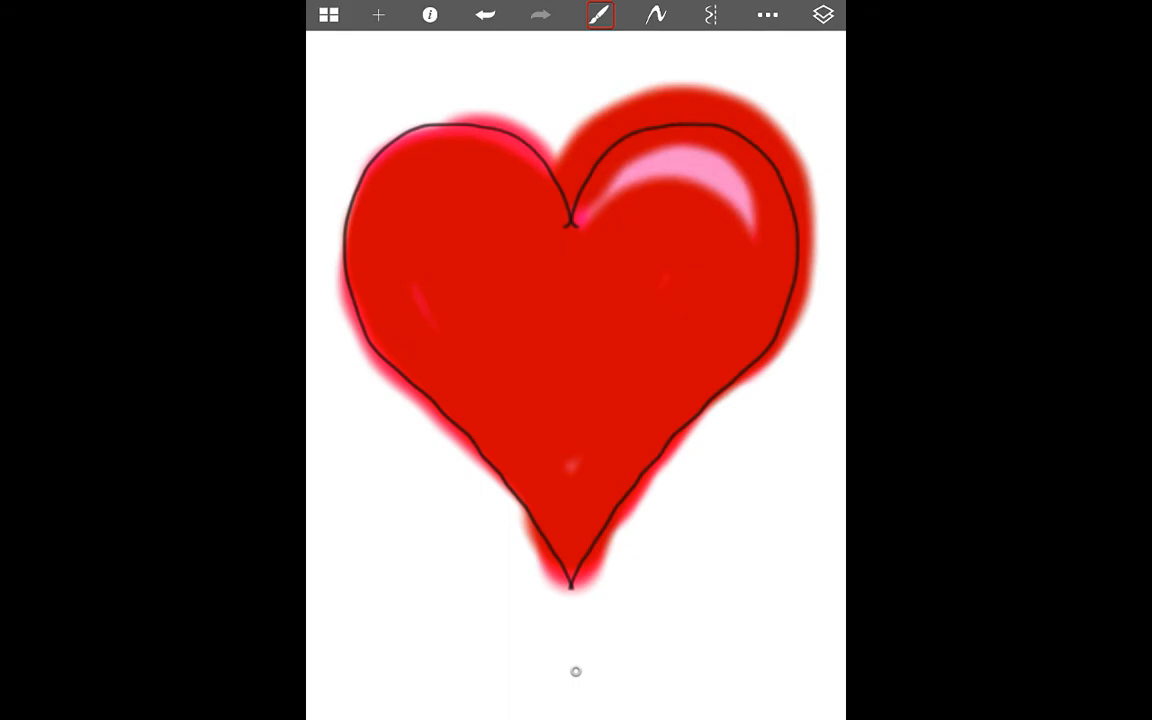
{"action": "left_click_drag", "start_coordinate": [650, 464], "coordinate": [578, 590]}
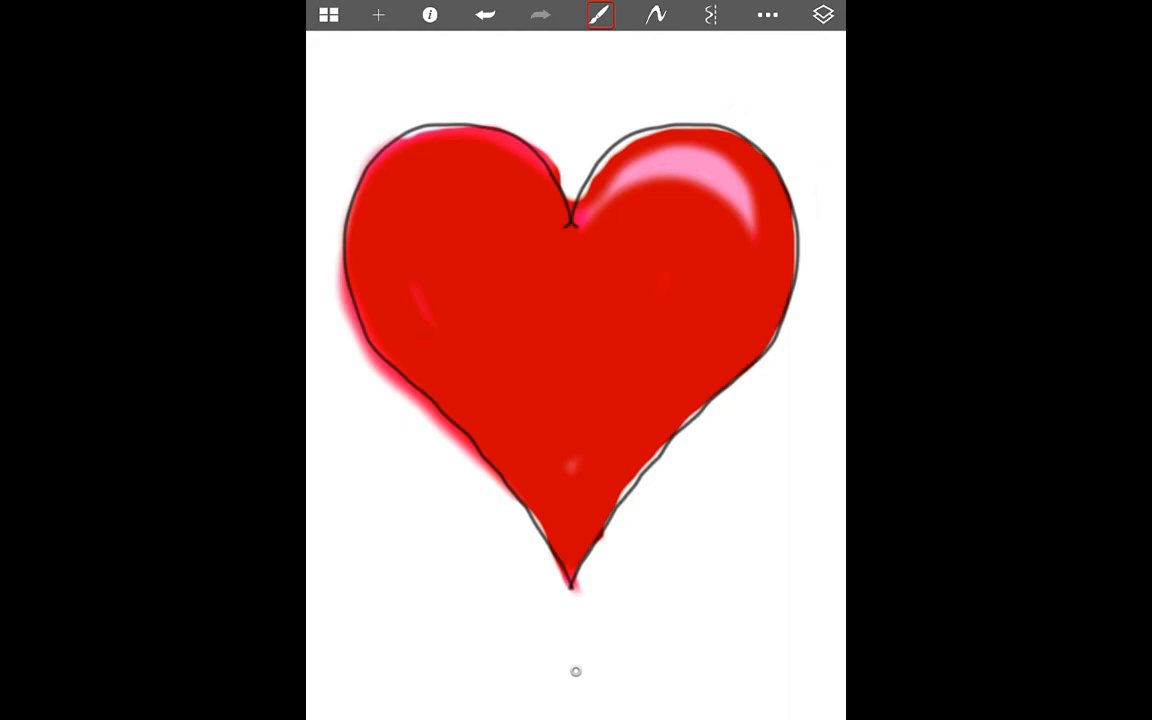
Add the text MOM in dark letters across the heart's middle and confirm placement.
{"action": "left_click", "coordinate": [768, 16]}
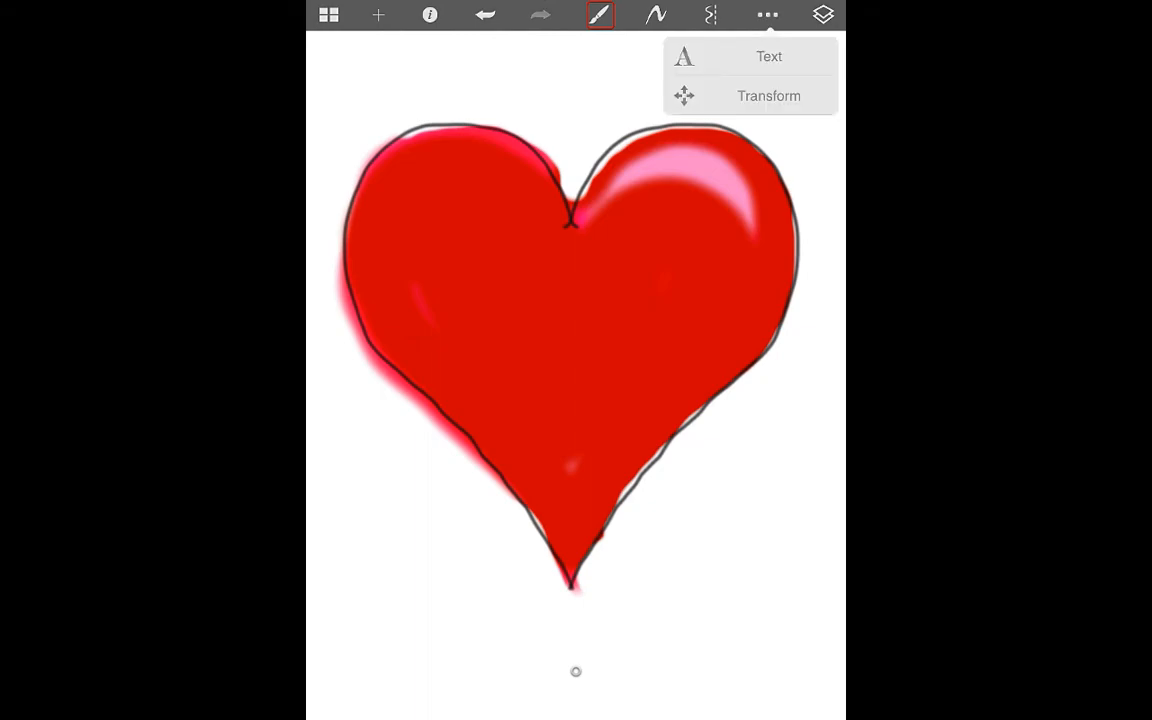
{"action": "left_click", "coordinate": [768, 56]}
{"action": "type", "text": "MOM"}
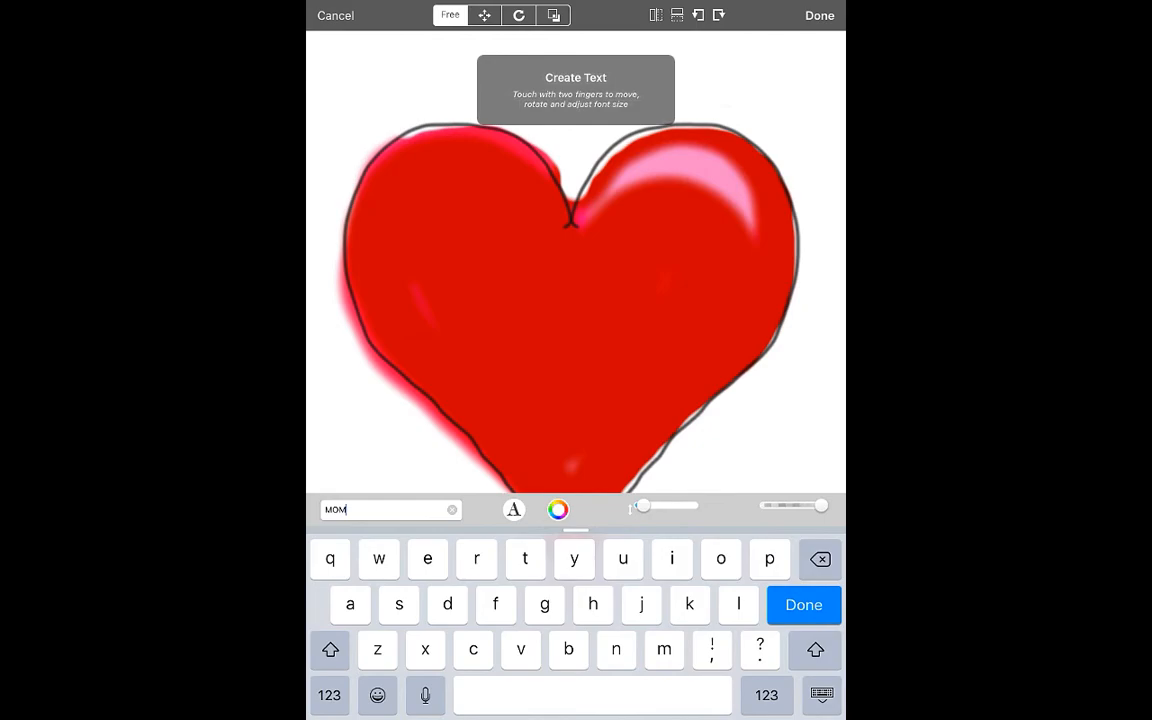
{"action": "left_click", "coordinate": [556, 510]}
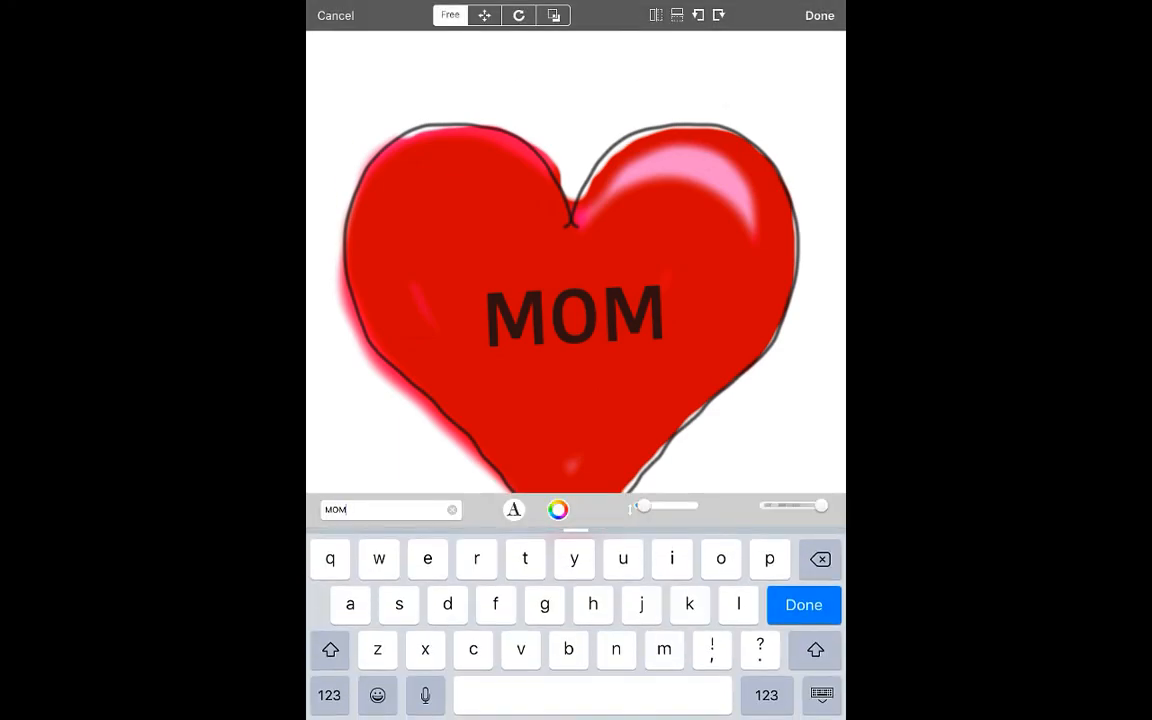
{"action": "left_click", "coordinate": [804, 604]}
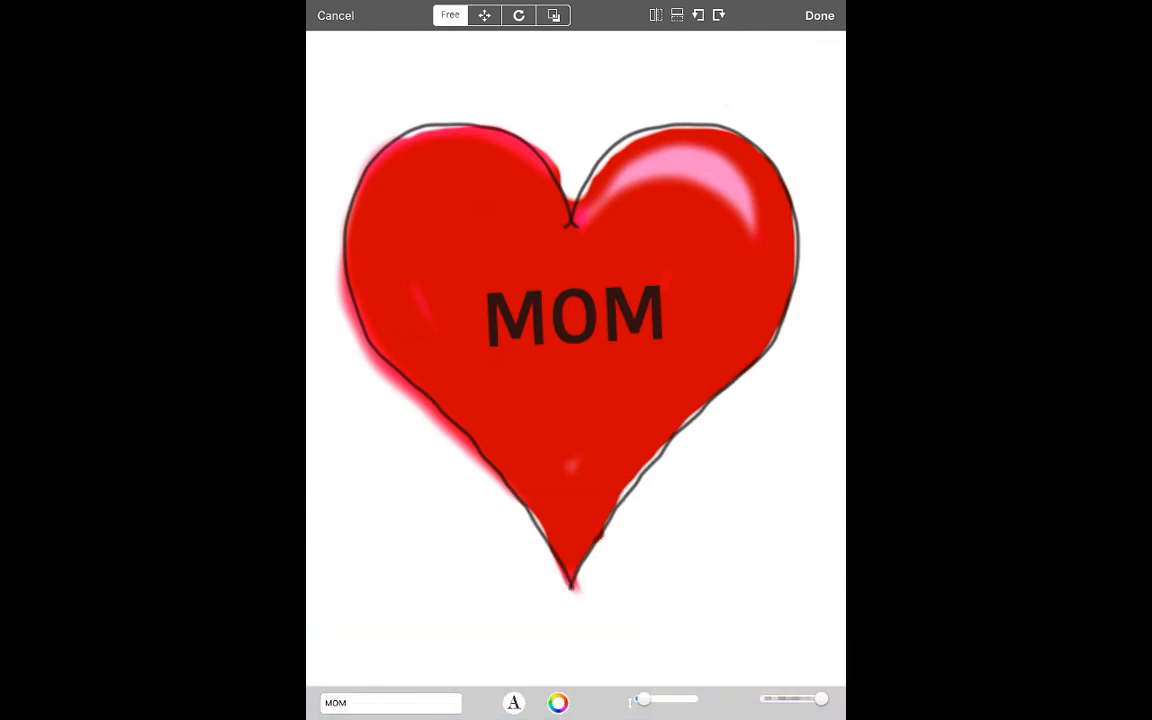
{"action": "left_click", "coordinate": [820, 16]}
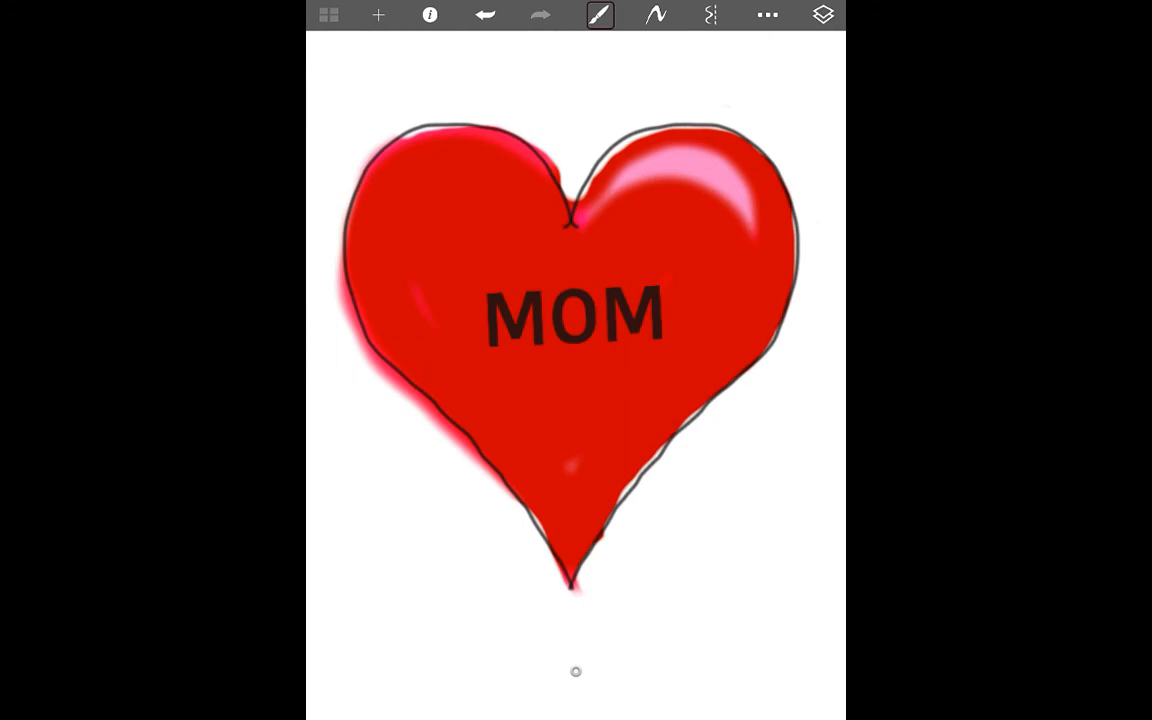
Save the MOM heart sketch to the gallery and show its Photo Library and Print export choices.
{"action": "left_click", "coordinate": [328, 16]}
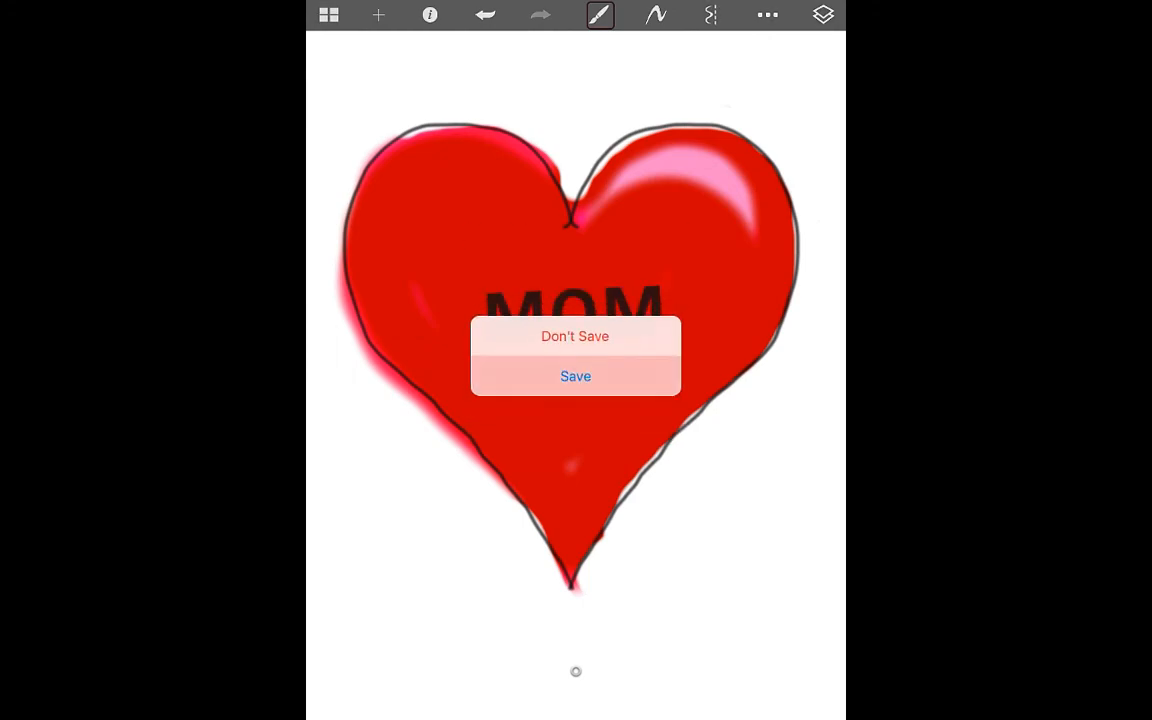
{"action": "left_click", "coordinate": [576, 336]}
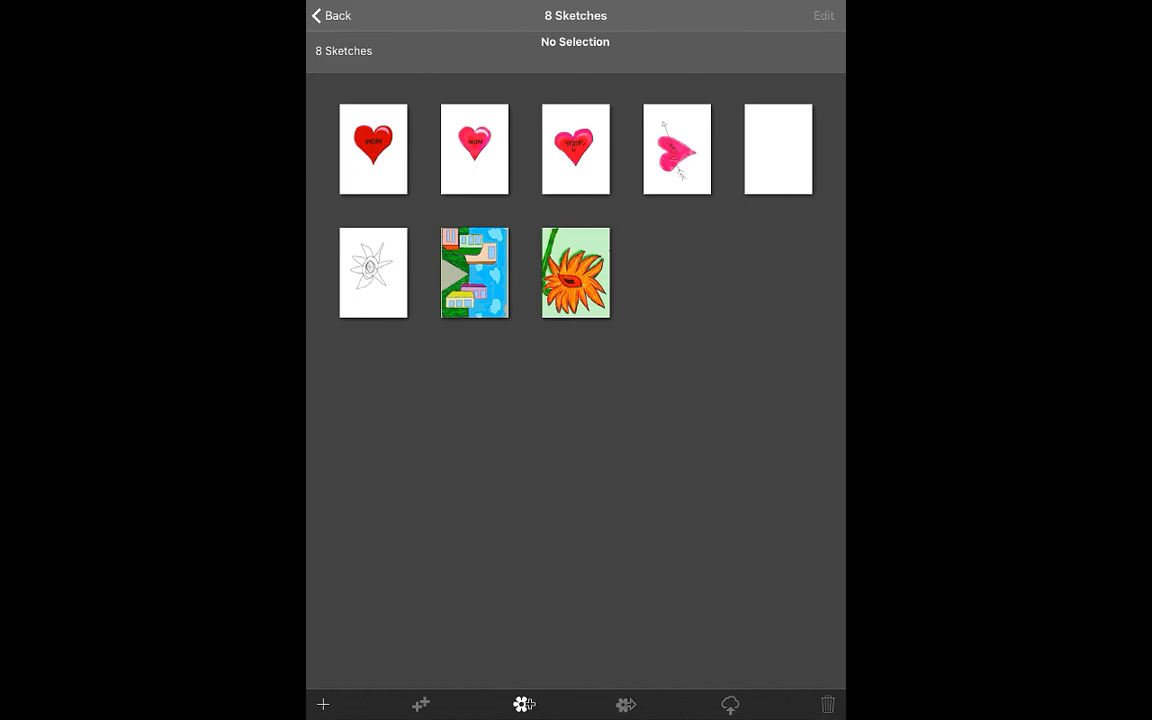
{"action": "left_click", "coordinate": [372, 148]}
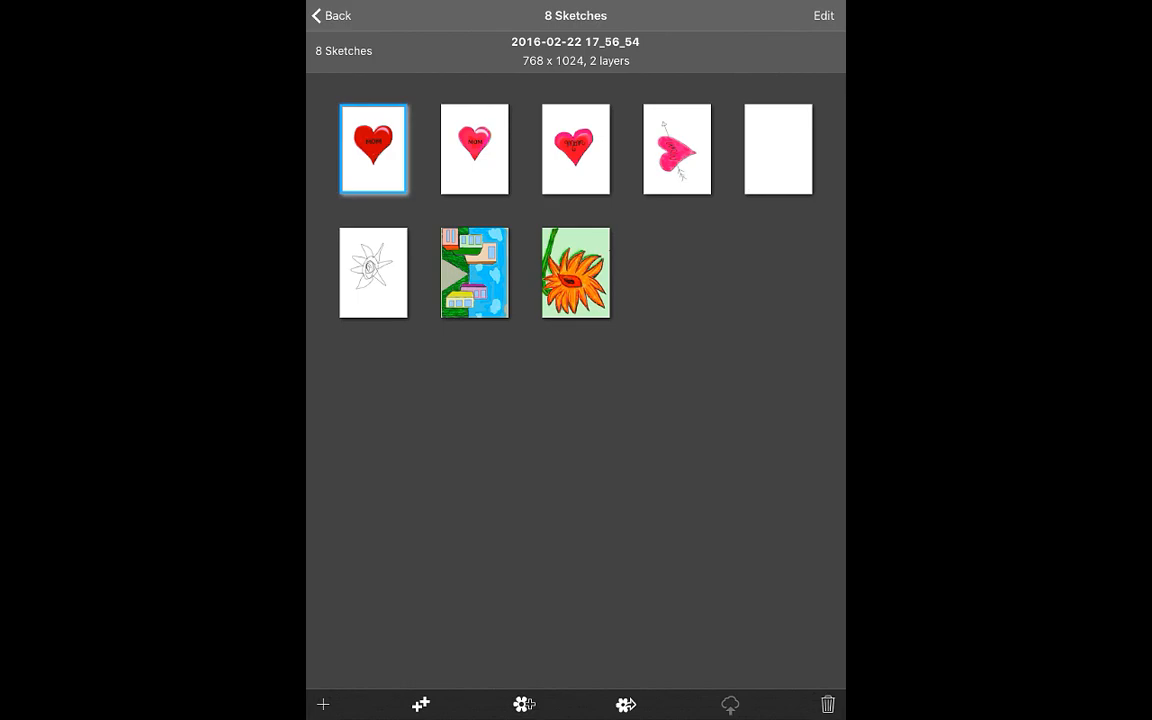
{"action": "left_click", "coordinate": [624, 704]}
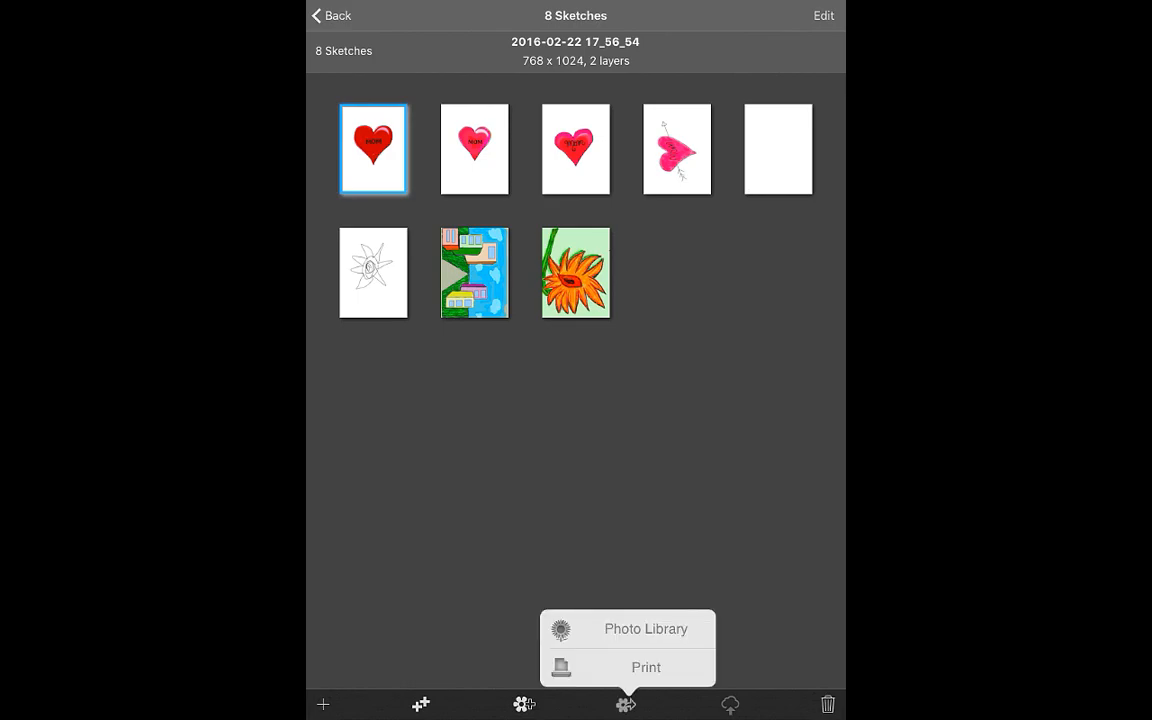